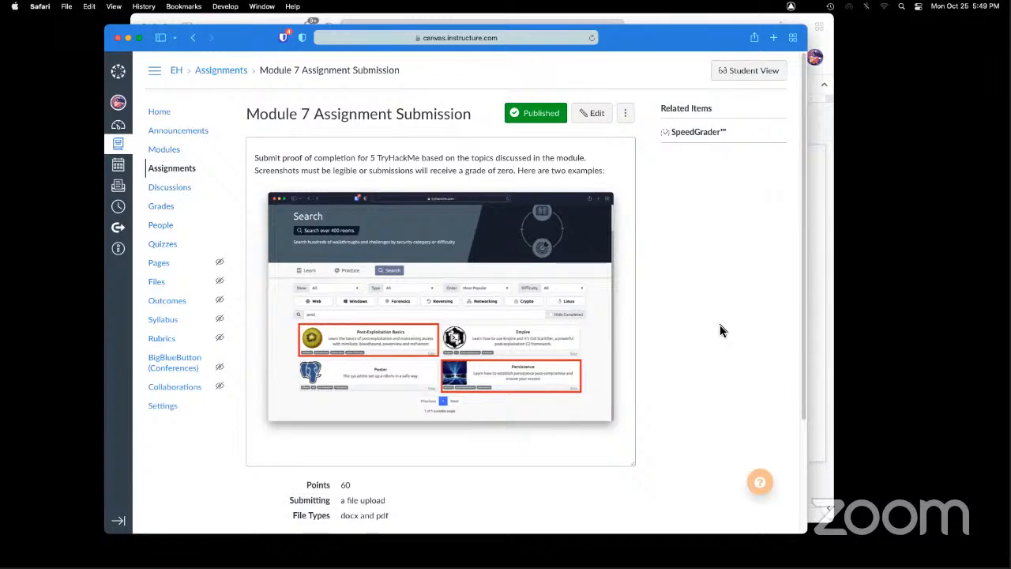
pyautogui.scroll(-3)
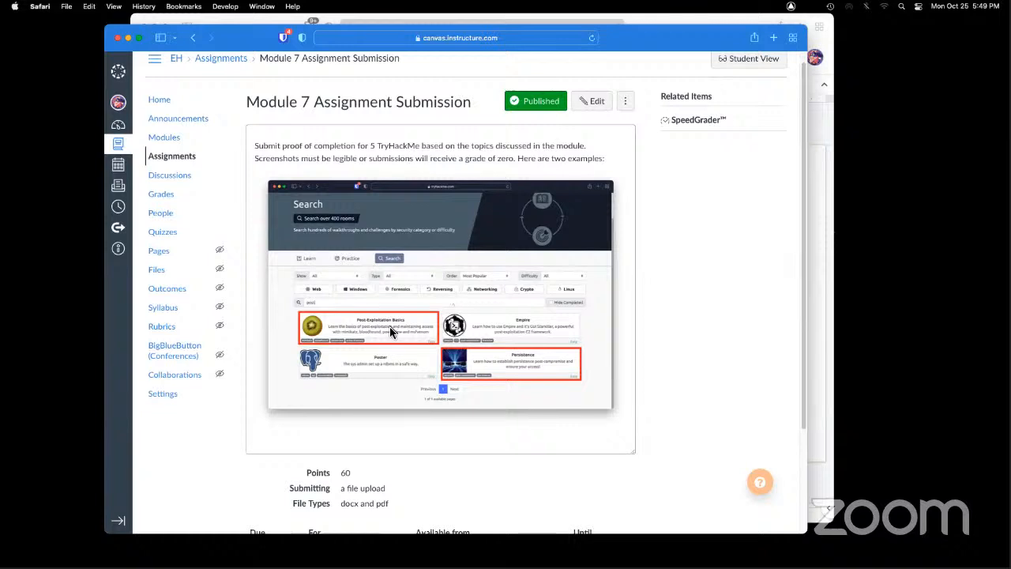
pyautogui.moveTo(307, 304)
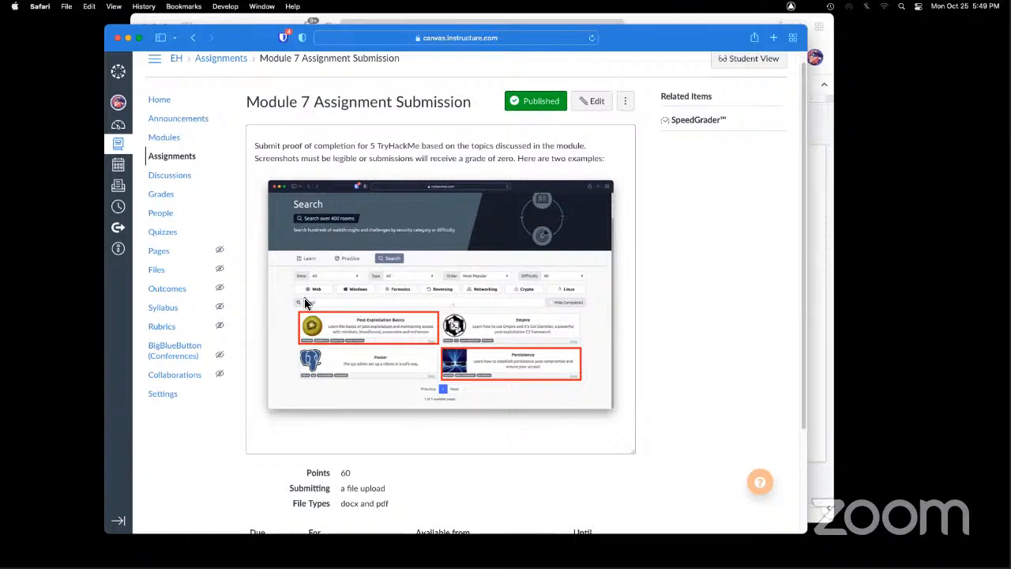
pyautogui.scroll(-3)
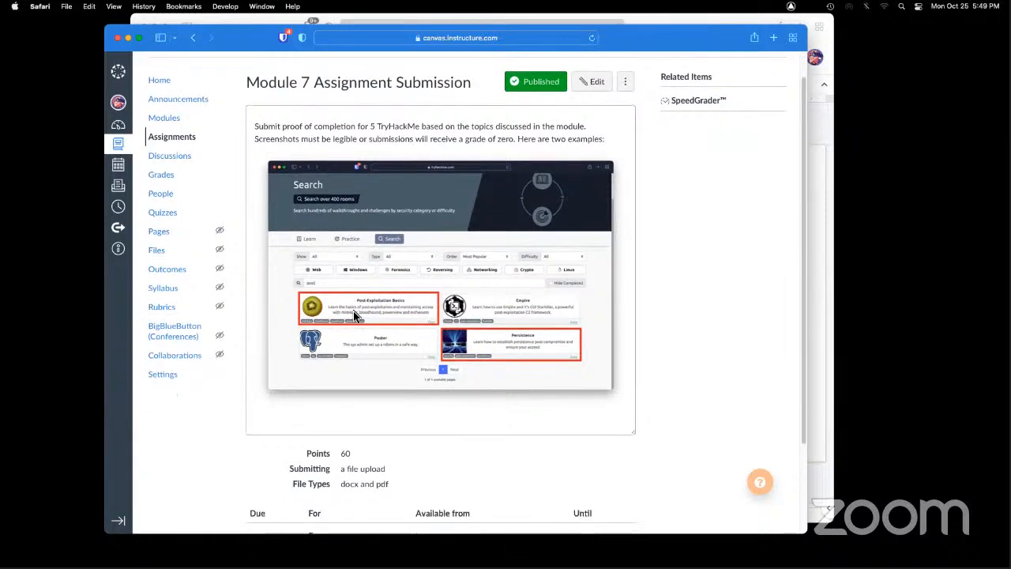
pyautogui.moveTo(500, 308)
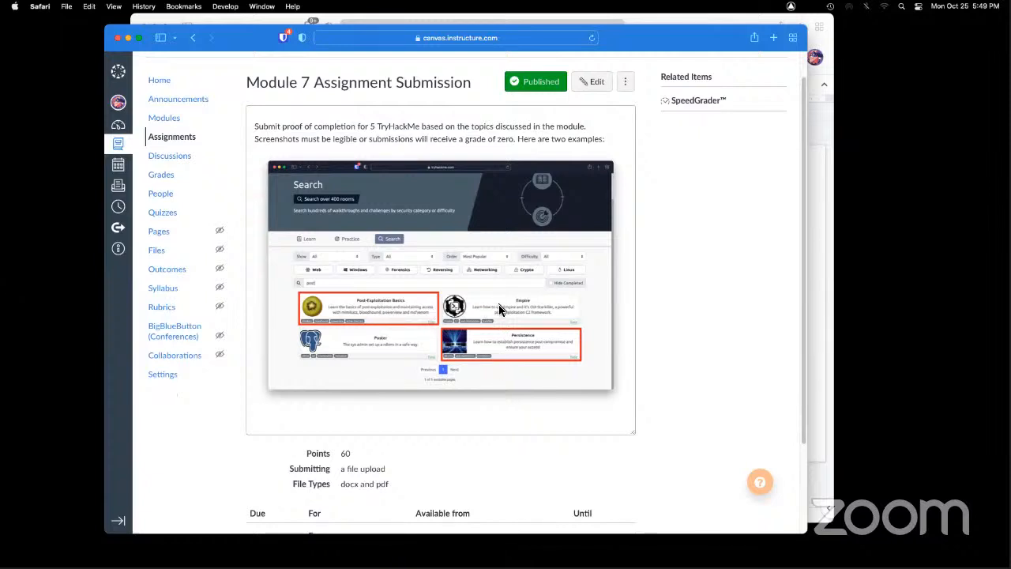
pyautogui.moveTo(367, 306)
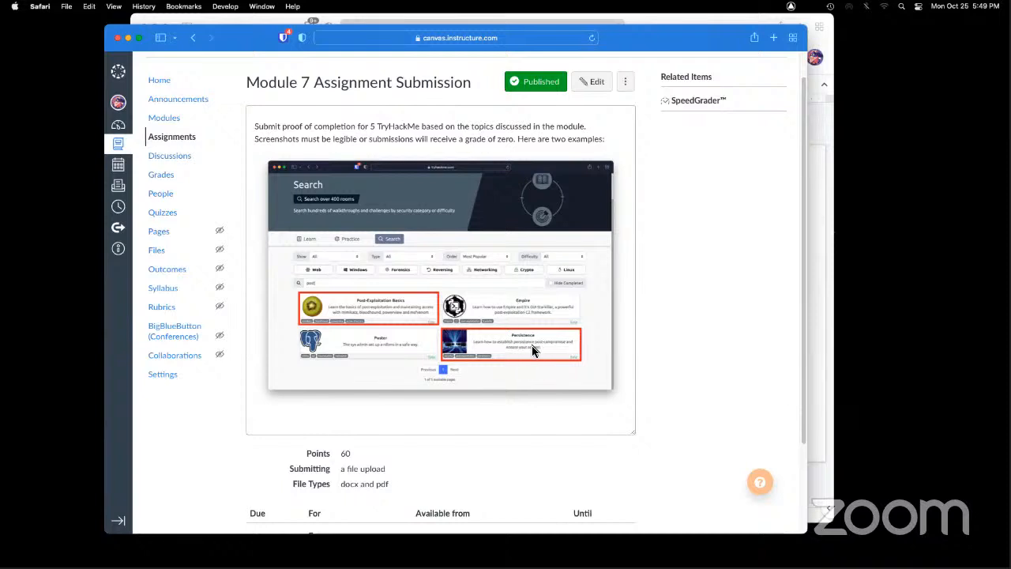
pyautogui.moveTo(414, 314)
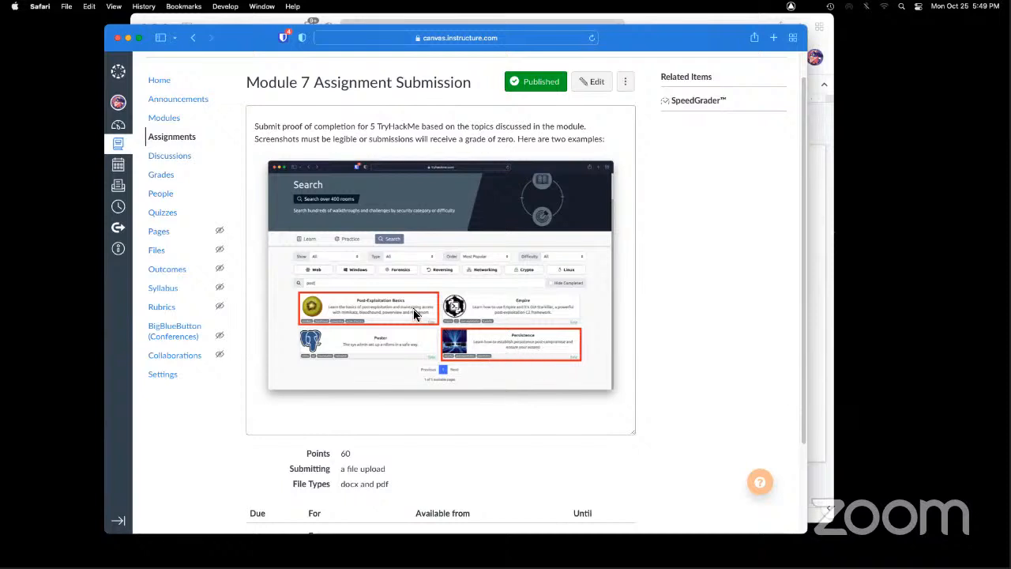
pyautogui.moveTo(507, 357)
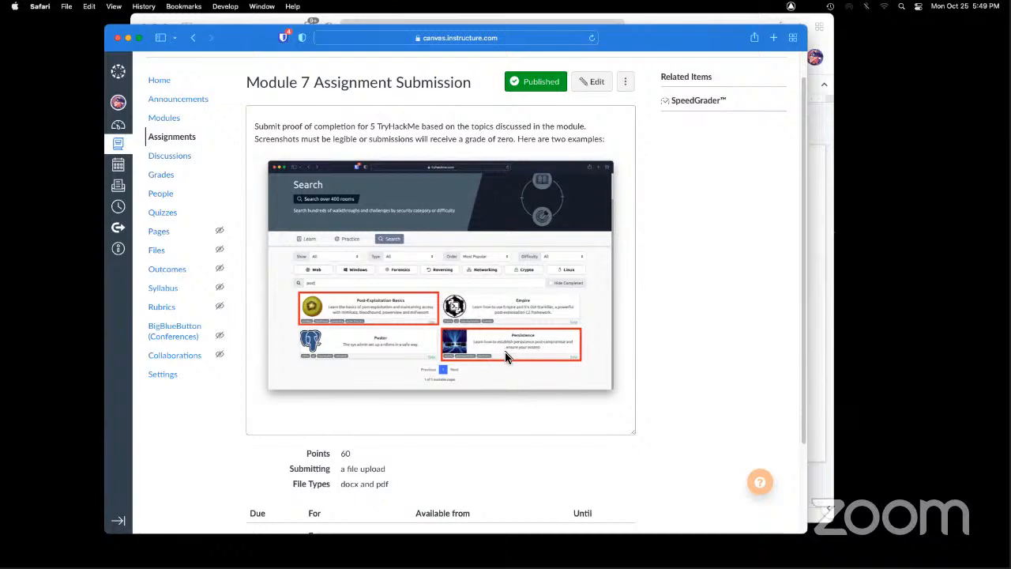
pyautogui.moveTo(529, 259)
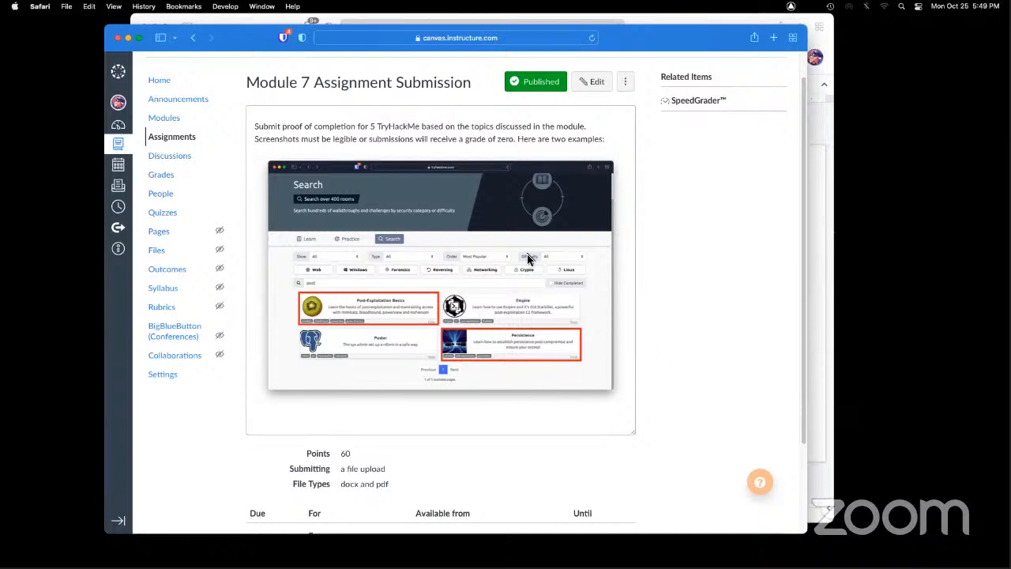